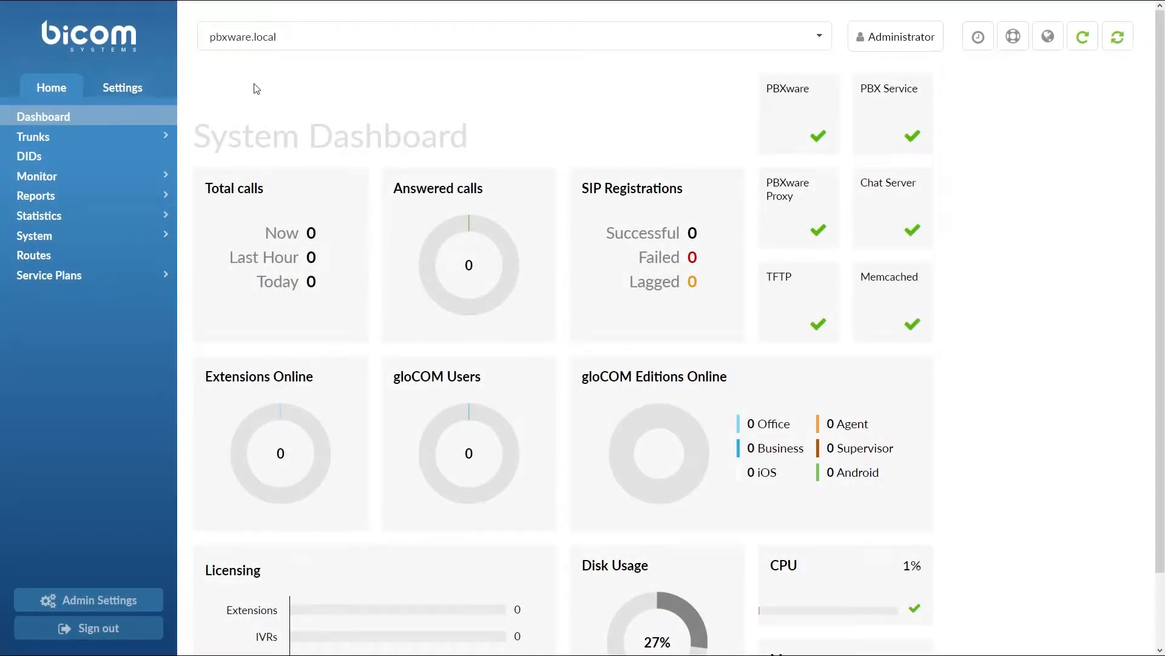
# Switch the active tenant to 201 — Tenant01 and go to its Settings section.
pyautogui.click(513, 35)
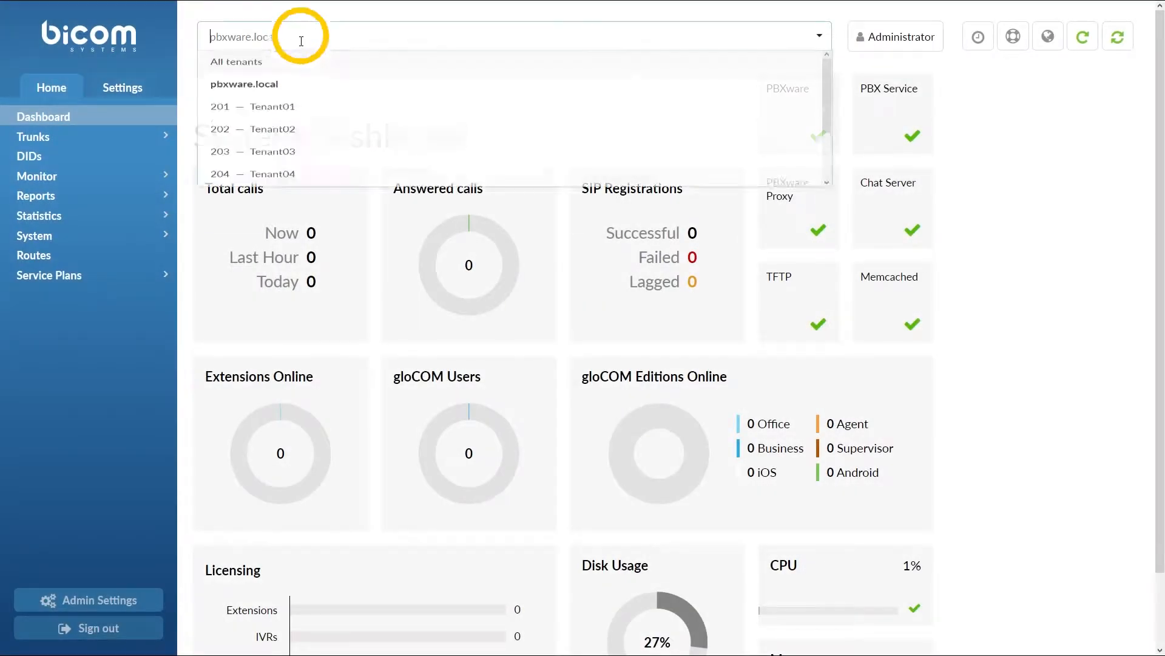
pyautogui.click(252, 107)
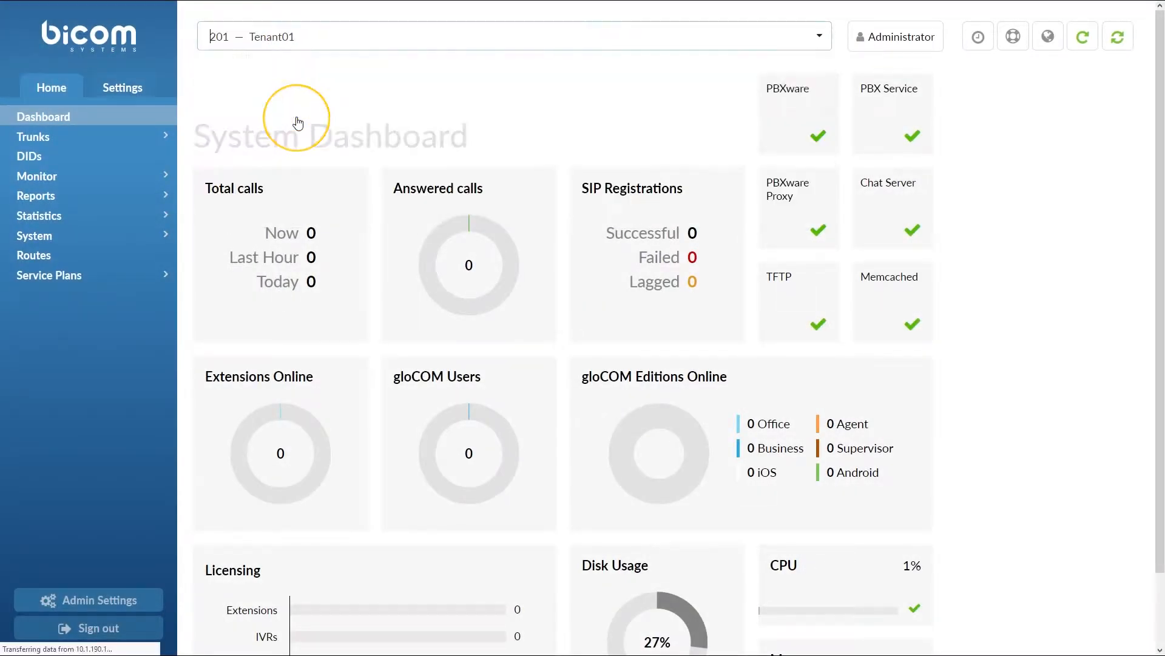
pyautogui.click(122, 87)
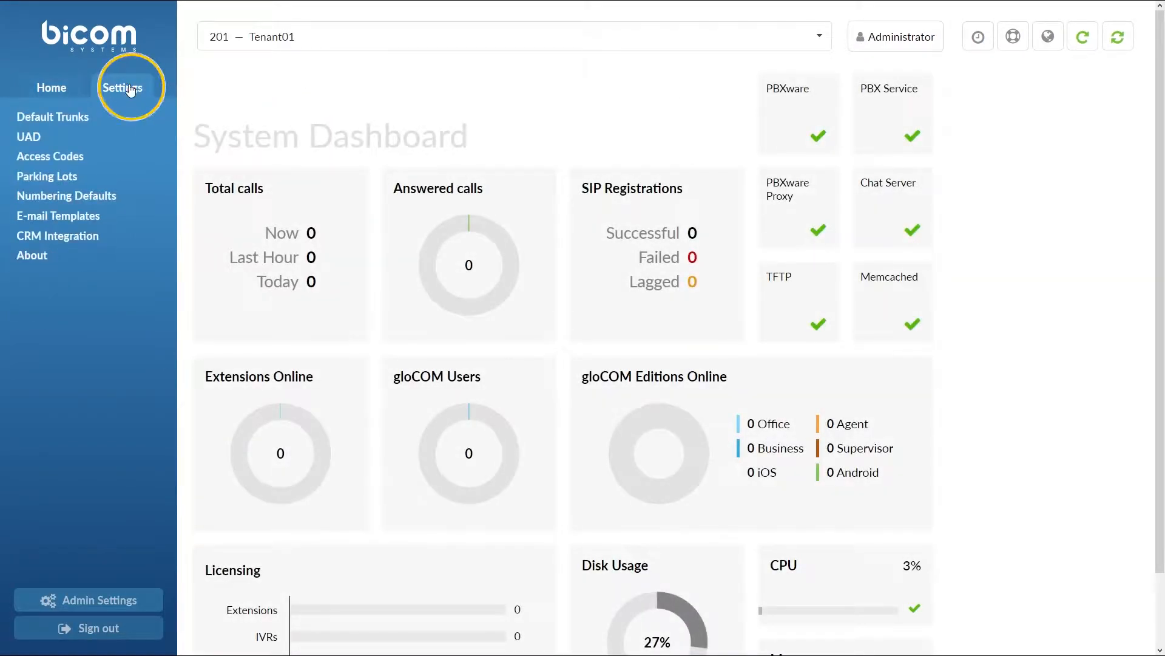
# Enable CRM Integration with Zoho as the CRM type, reviewing the default API and Page URLs.
pyautogui.click(57, 235)
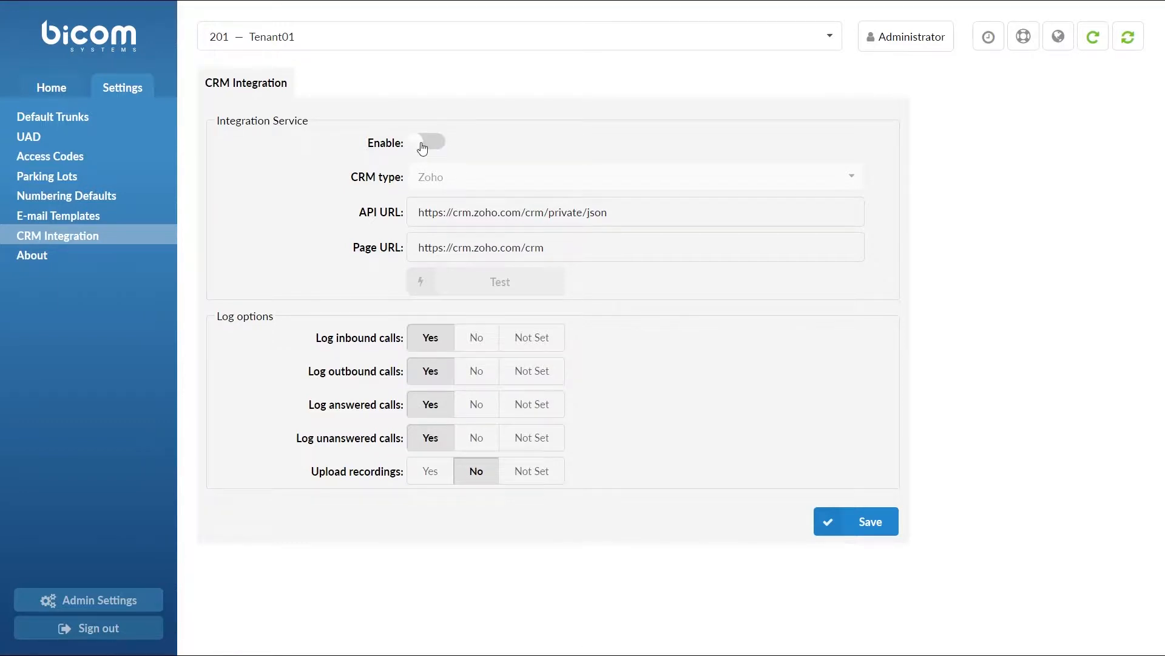
pyautogui.click(427, 144)
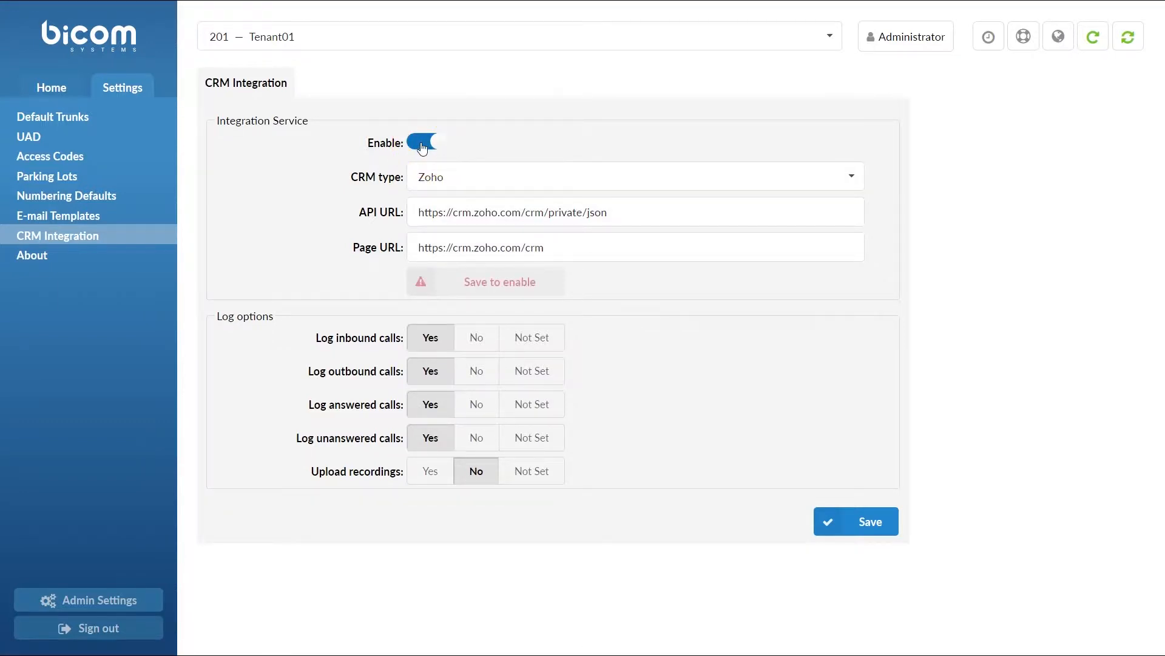
pyautogui.click(635, 176)
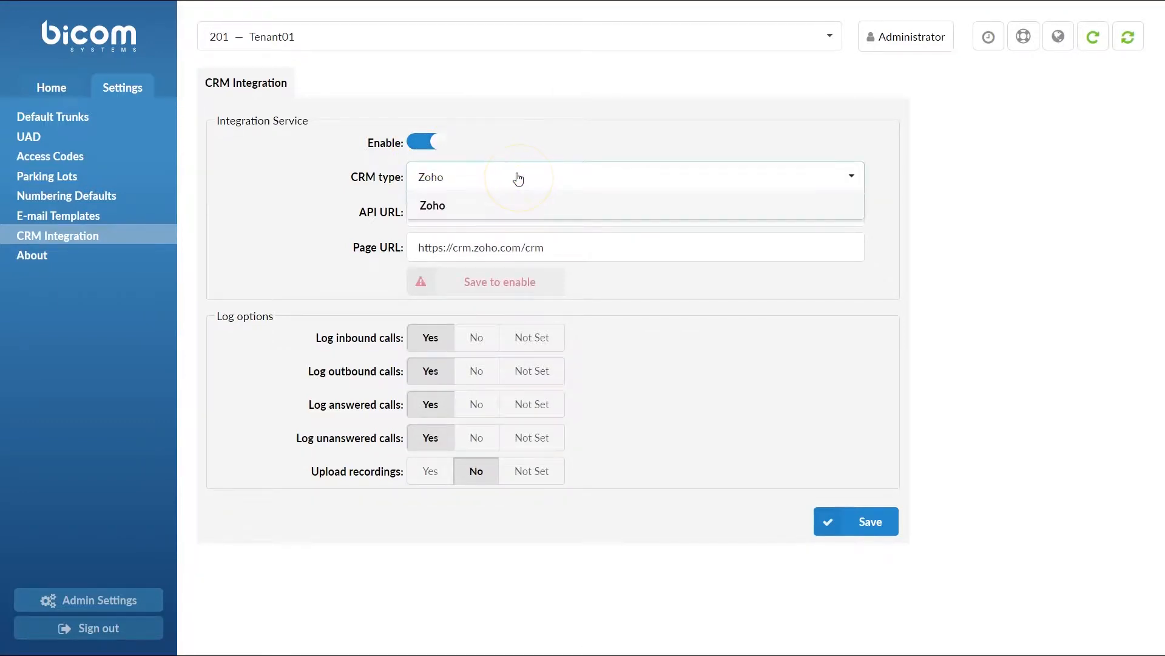
pyautogui.click(432, 205)
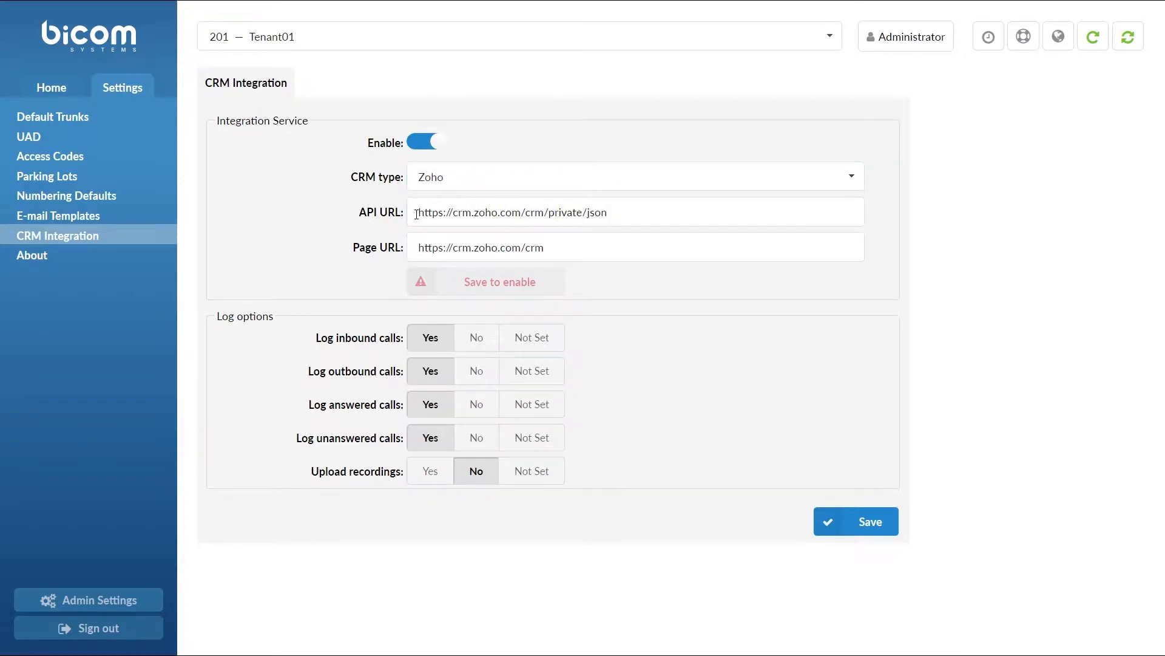
pyautogui.doubleClick(429, 211)
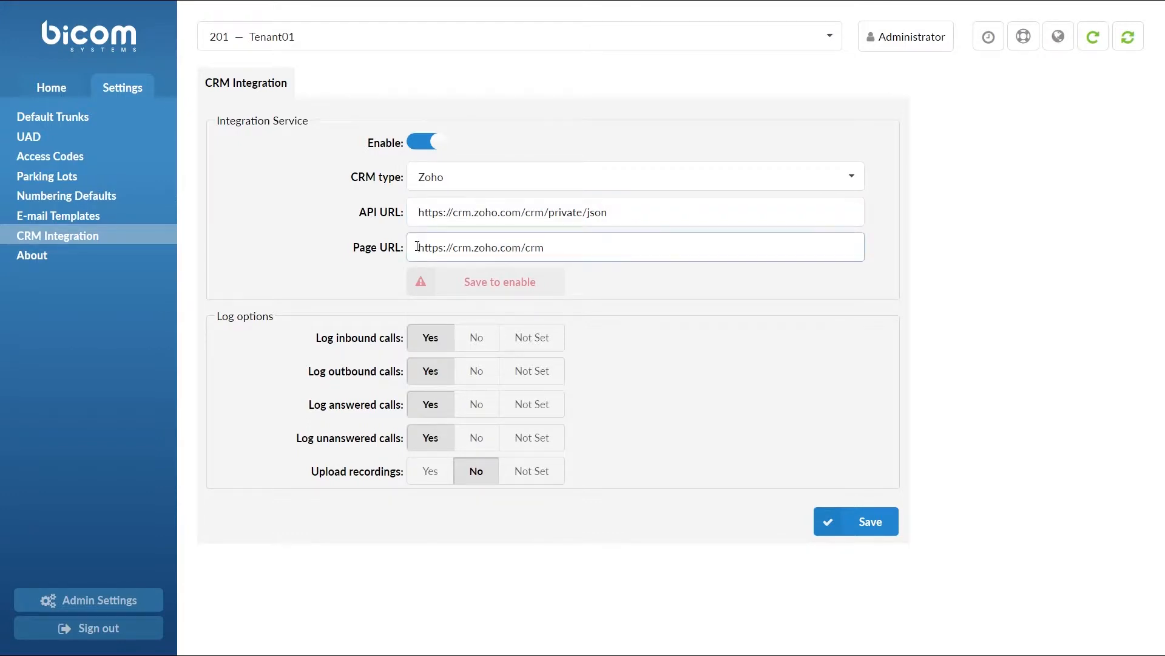
pyautogui.doubleClick(453, 246)
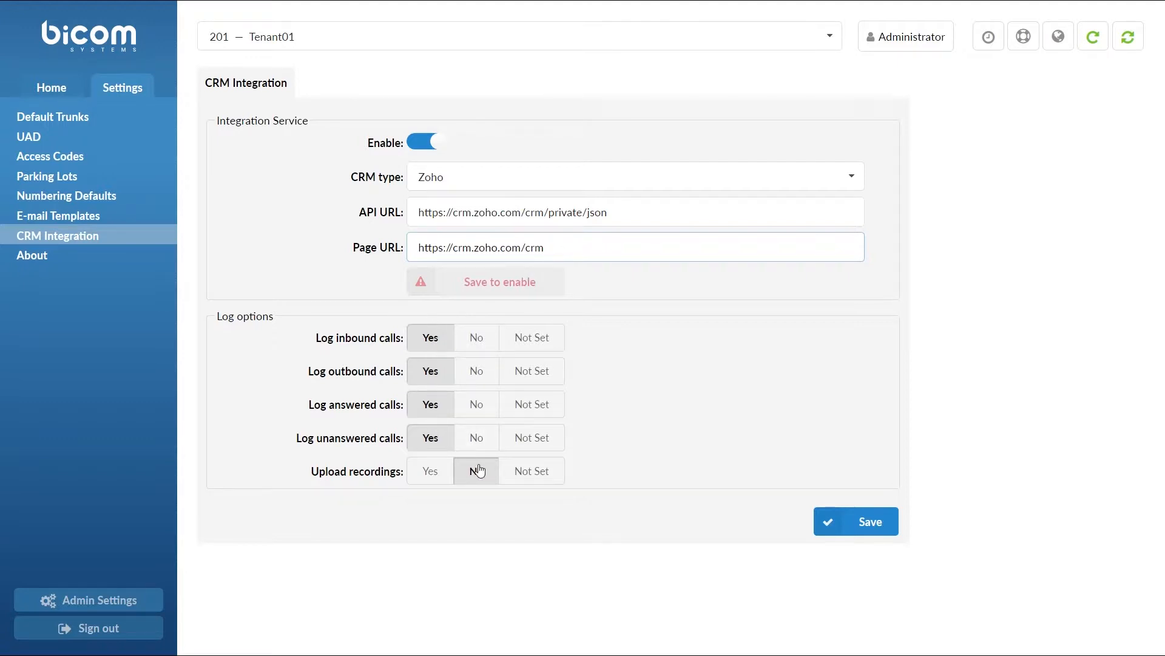
# Keep recording upload off and save the Zoho CRM integration for Tenant01.
pyautogui.click(476, 471)
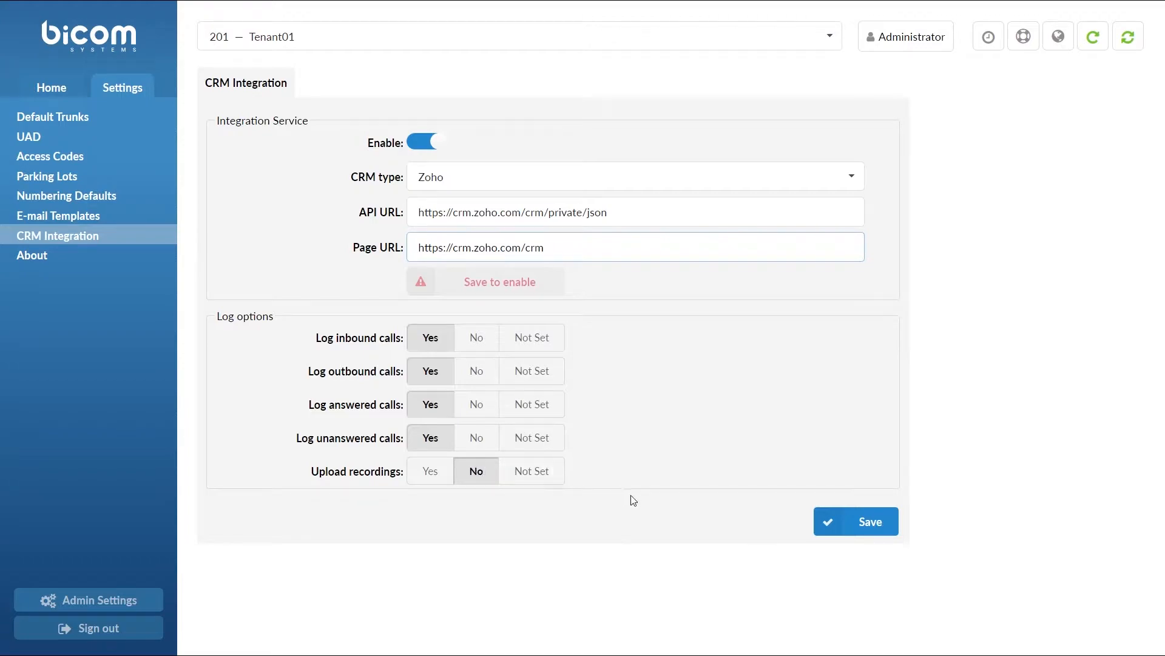
pyautogui.click(856, 521)
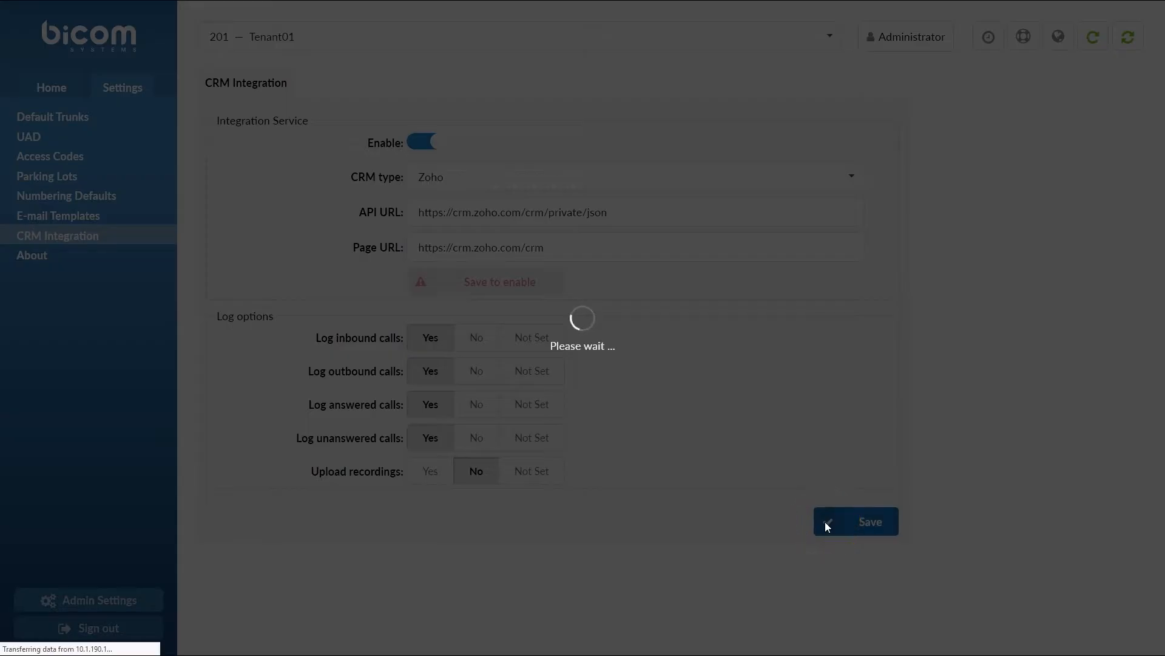
pyautogui.click(856, 521)
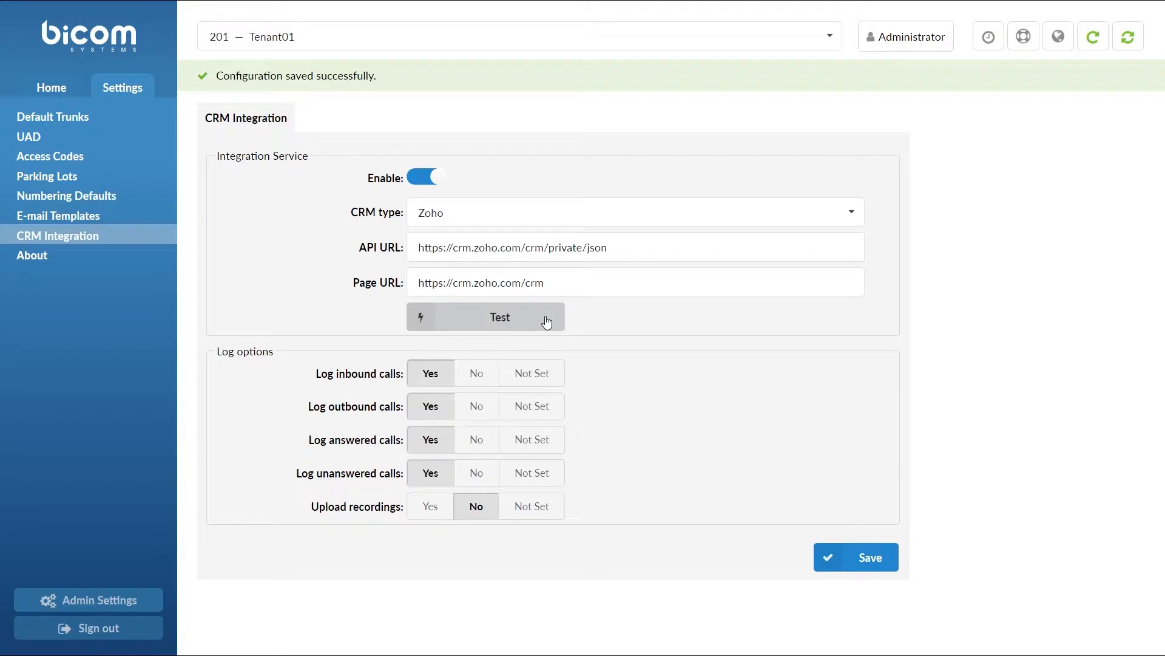
# Bring up the CRM Test panel, sign in to Zoho and copy the generated API auth token.
pyautogui.click(485, 317)
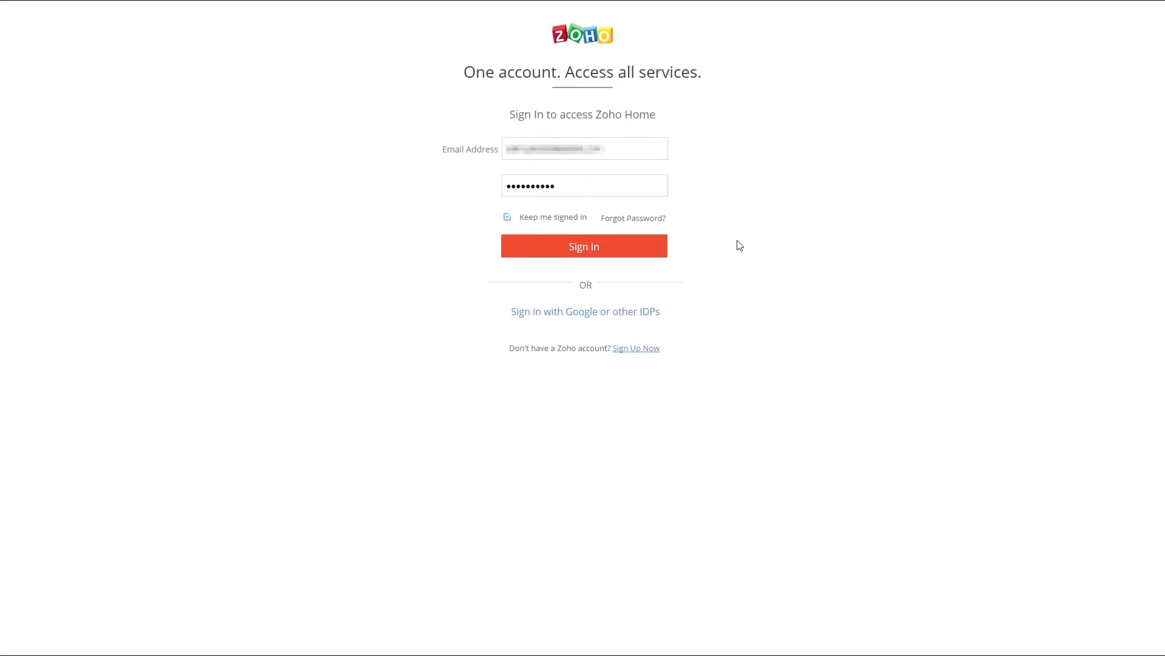
pyautogui.moveTo(653, 247)
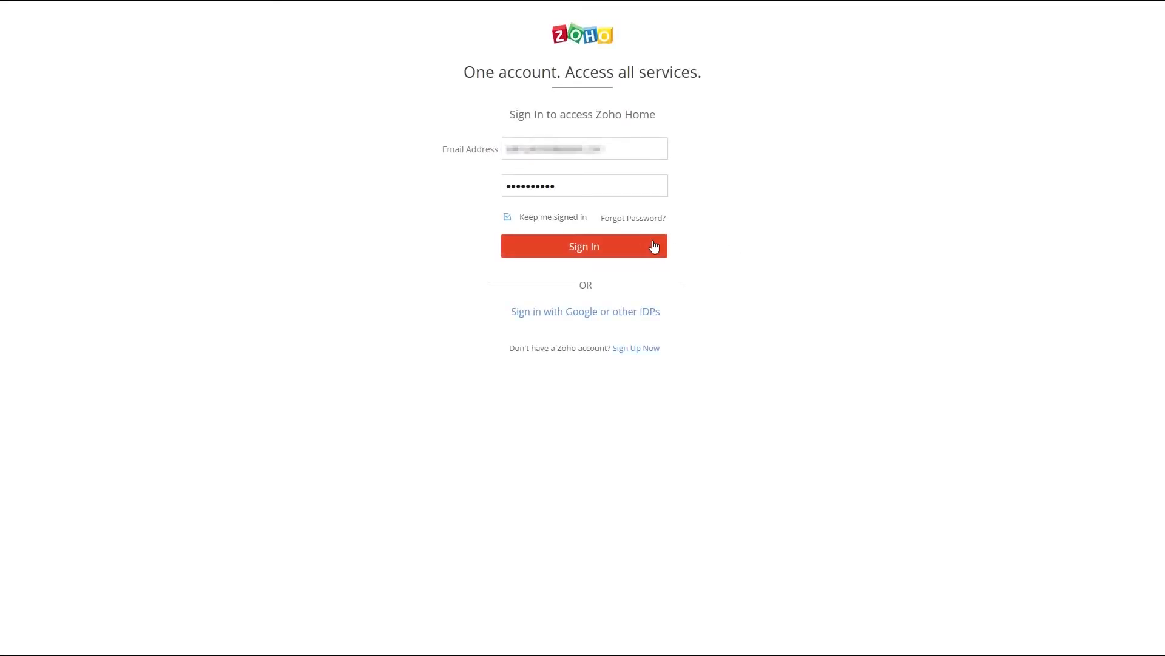
pyautogui.click(584, 246)
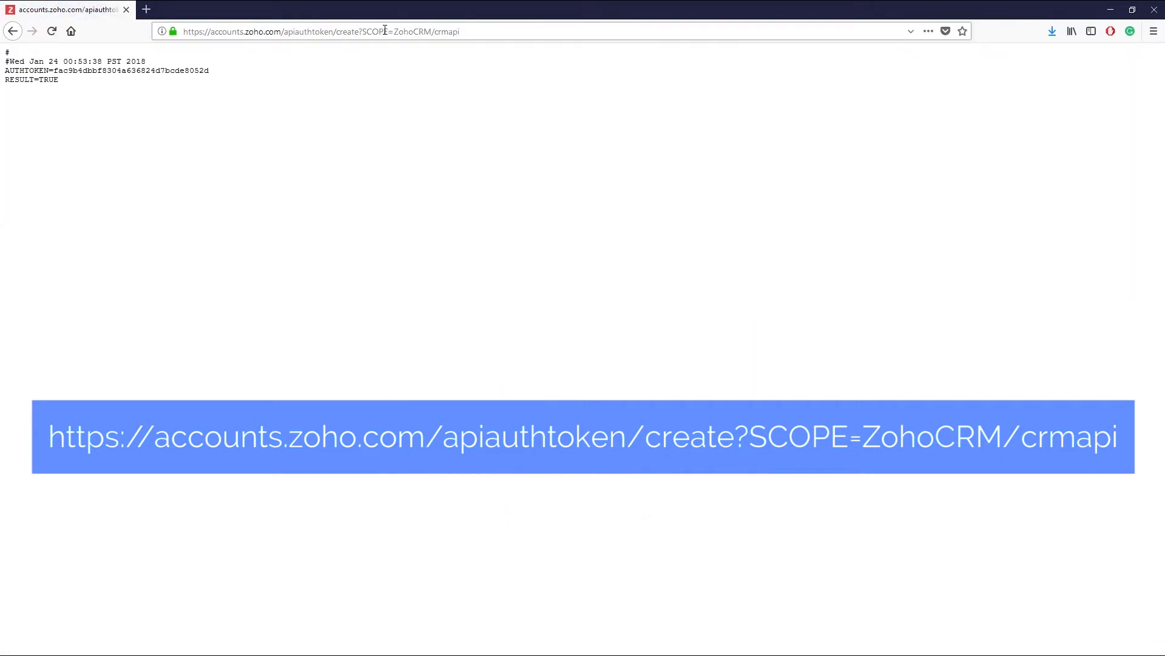
pyautogui.moveTo(107, 70); pyautogui.dragTo(209, 71)
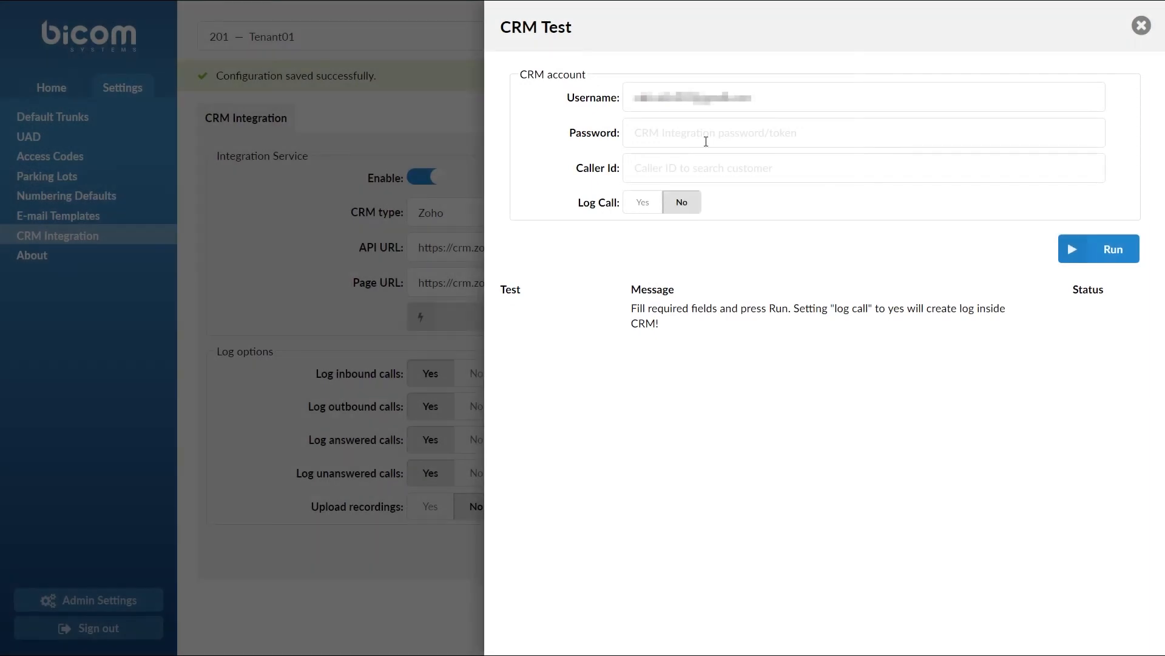
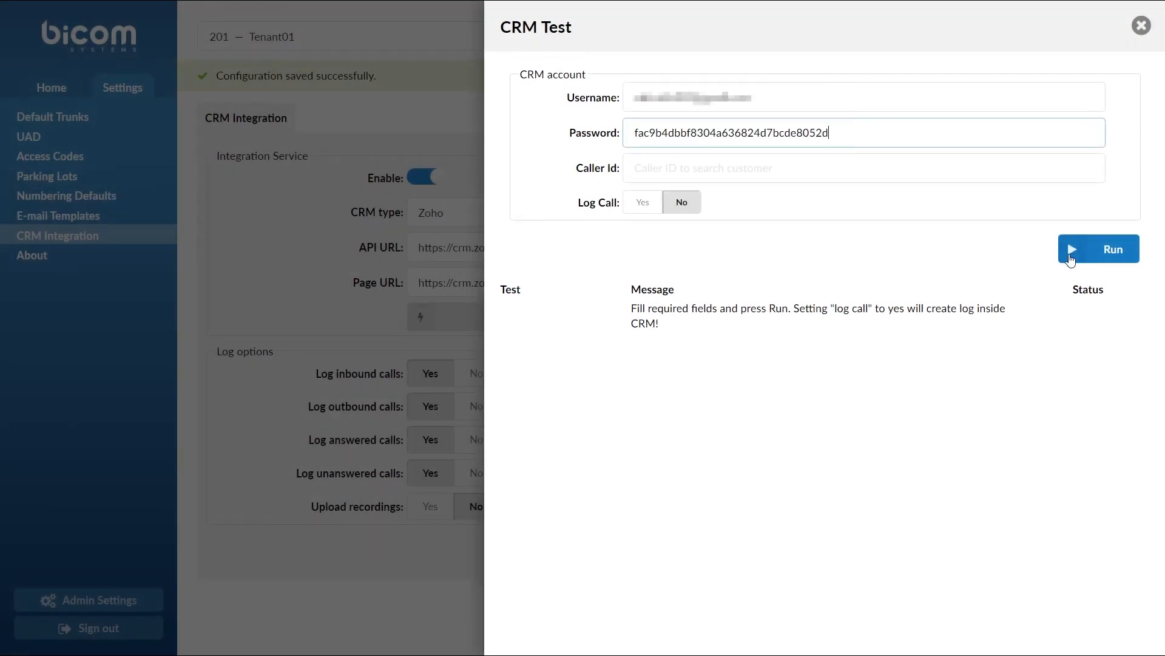
# Run the CRM test with the Zoho auth token as password, getting overall success.
pyautogui.click(1099, 249)
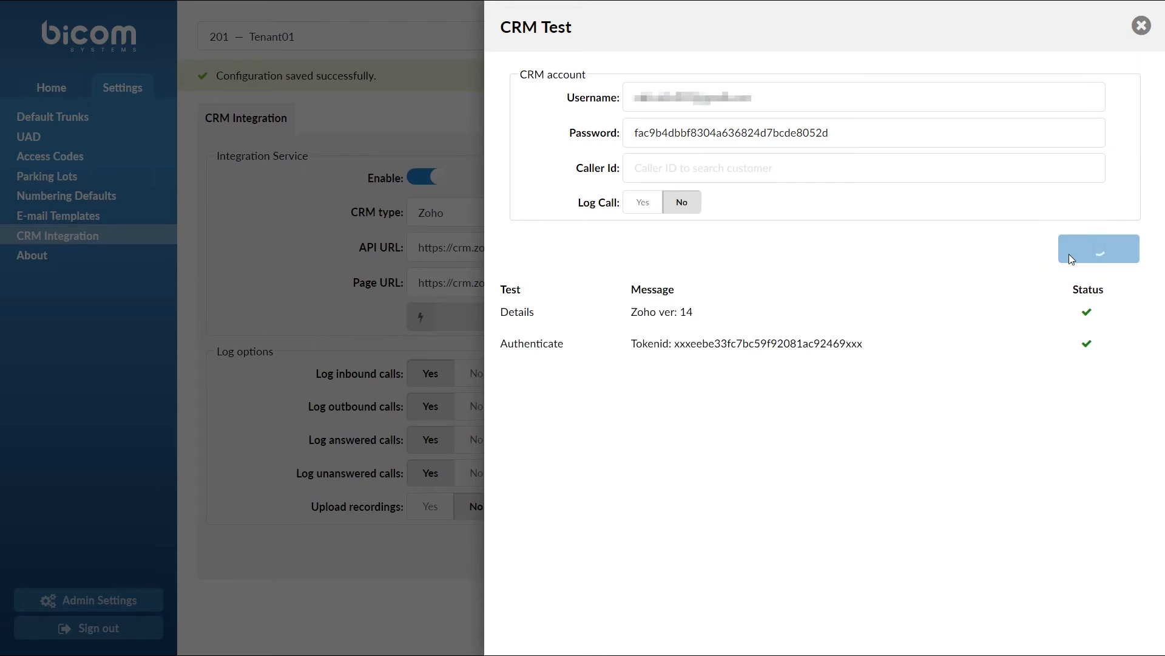
pyautogui.click(1099, 249)
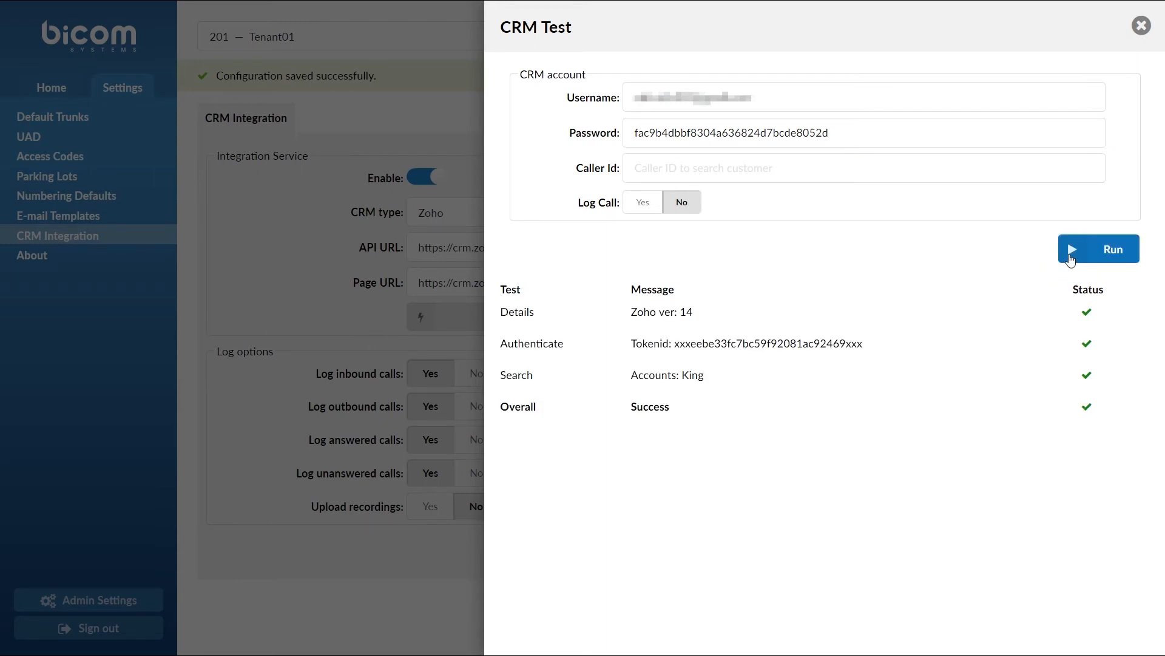